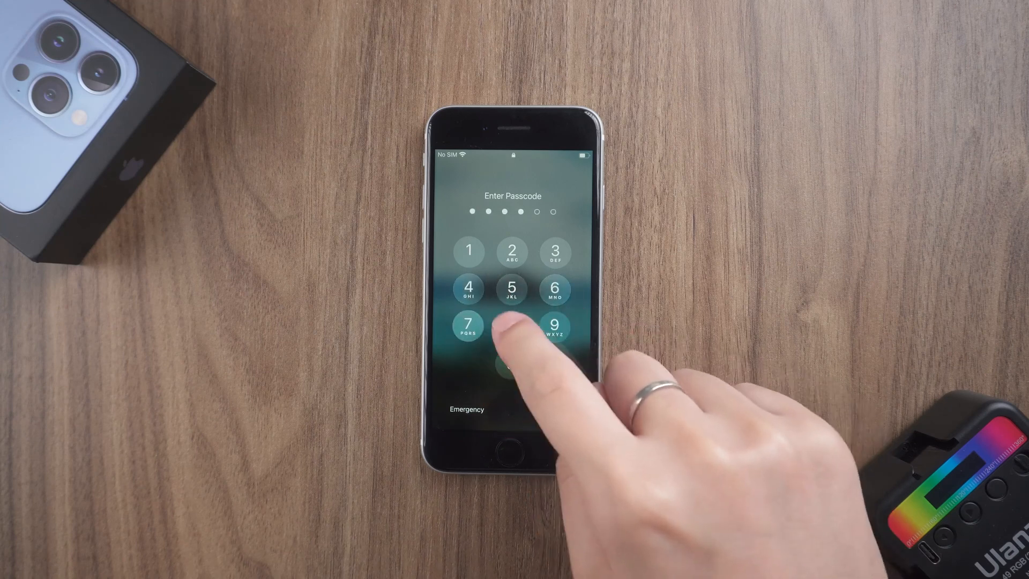
Step: Enter wrong passcodes until the lock screen shows 'iPhone Unavailable' with an erase option
{"action": "left_click", "coordinate": [469, 289]}
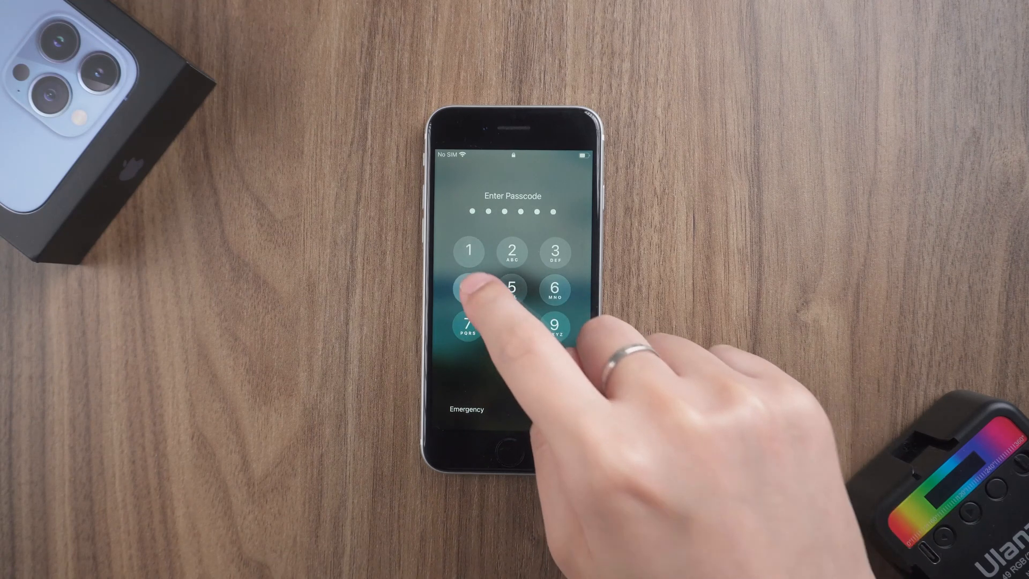
{"action": "left_click", "coordinate": [468, 287]}
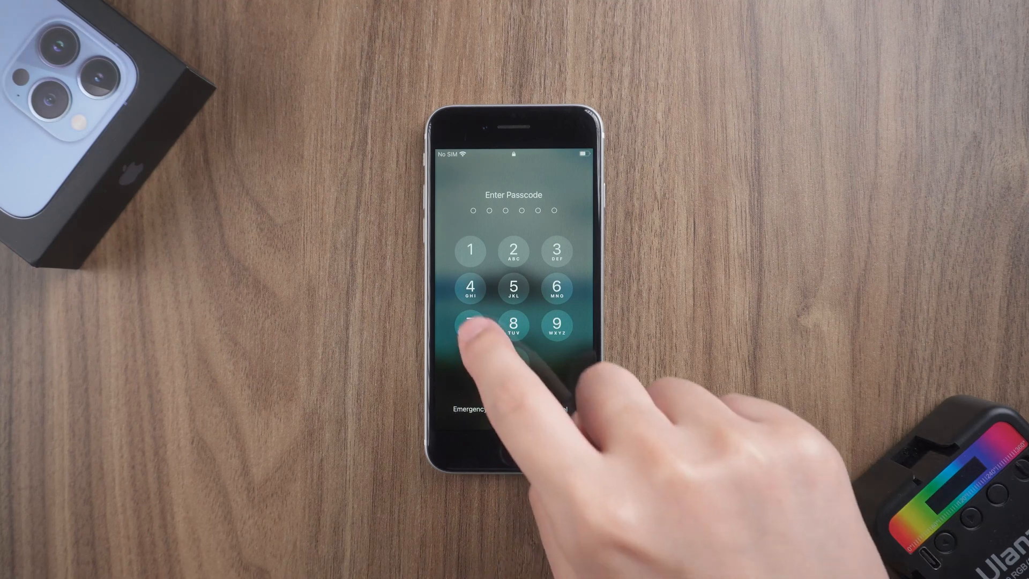
{"action": "left_click", "coordinate": [471, 324]}
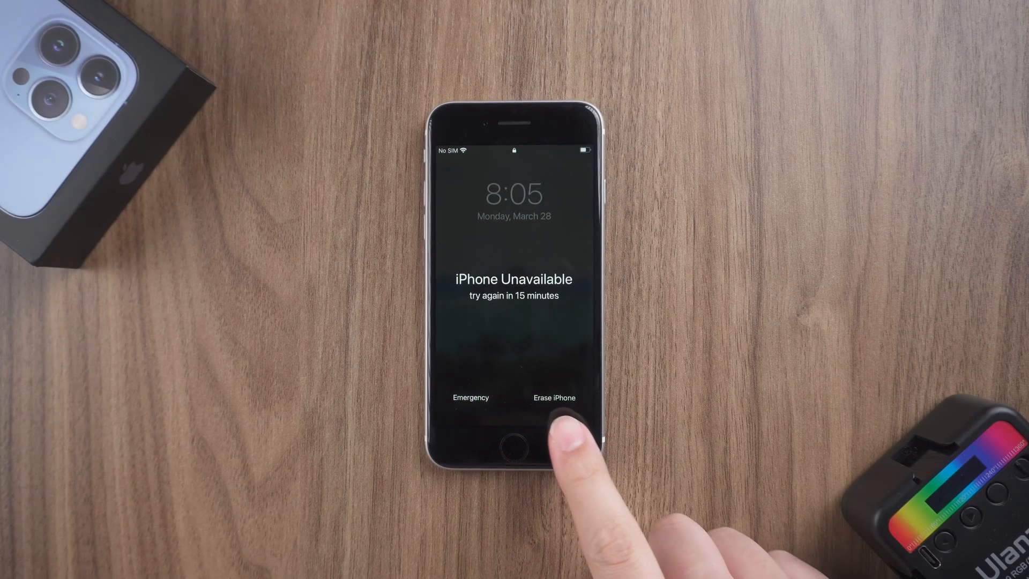
Step: Erase the unavailable iPhone, confirming all content and settings with the Apple ID password
{"action": "left_click", "coordinate": [554, 398]}
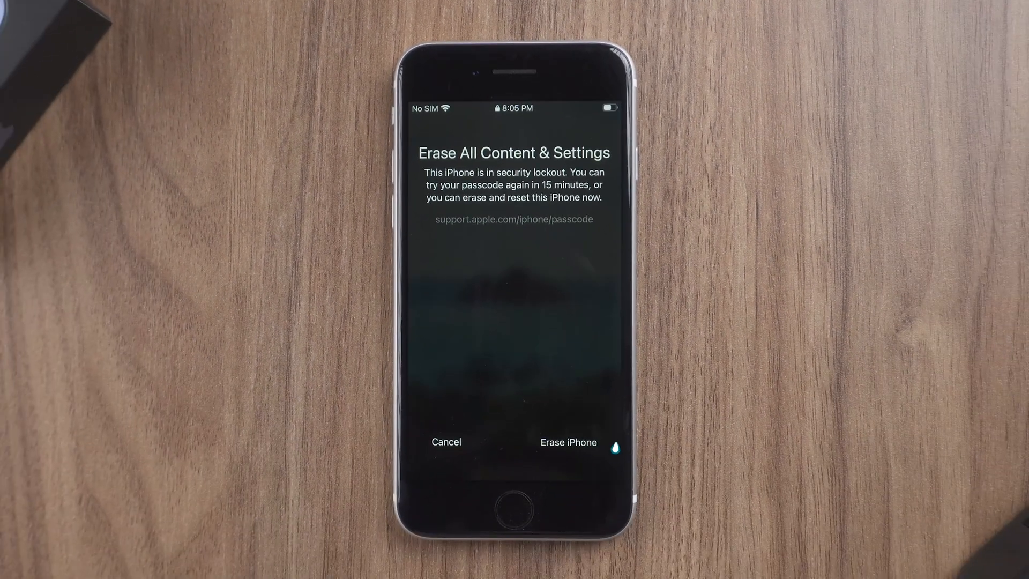
{"action": "left_click", "coordinate": [567, 441]}
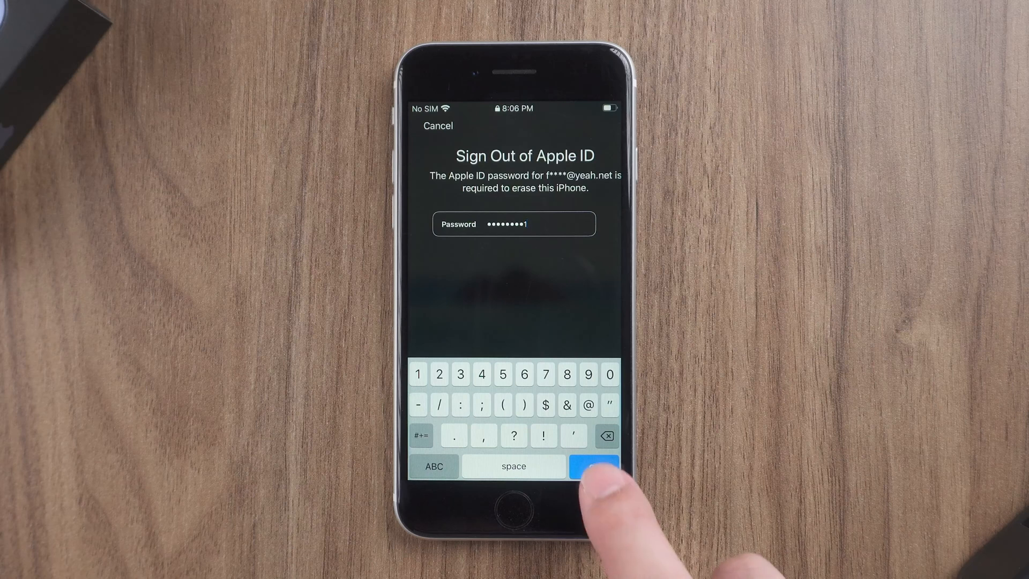
{"action": "left_click", "coordinate": [593, 466]}
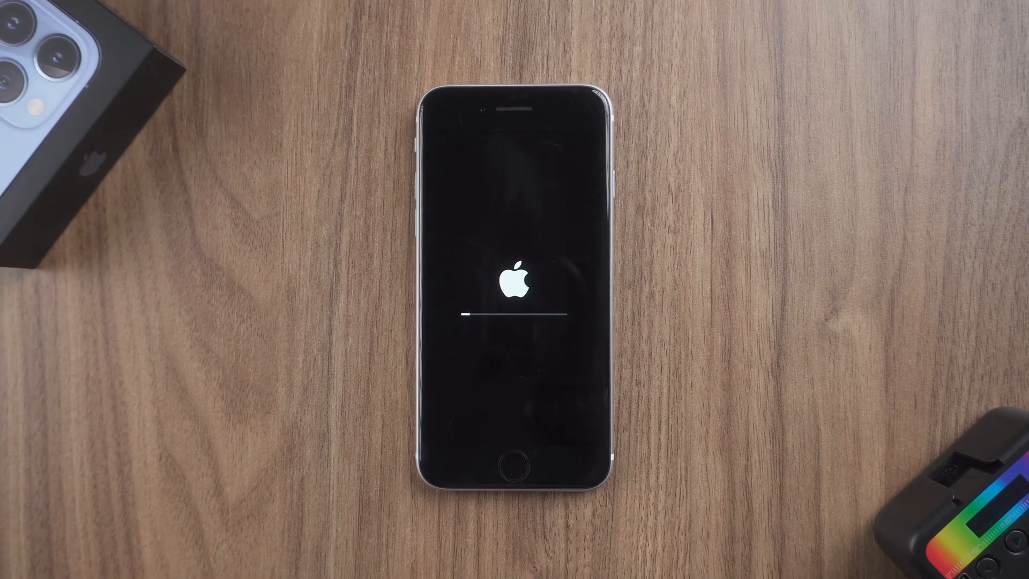
Step: Begin setup from the hello screen, agree to the iOS terms and get started
{"action": "left_click", "coordinate": [514, 448]}
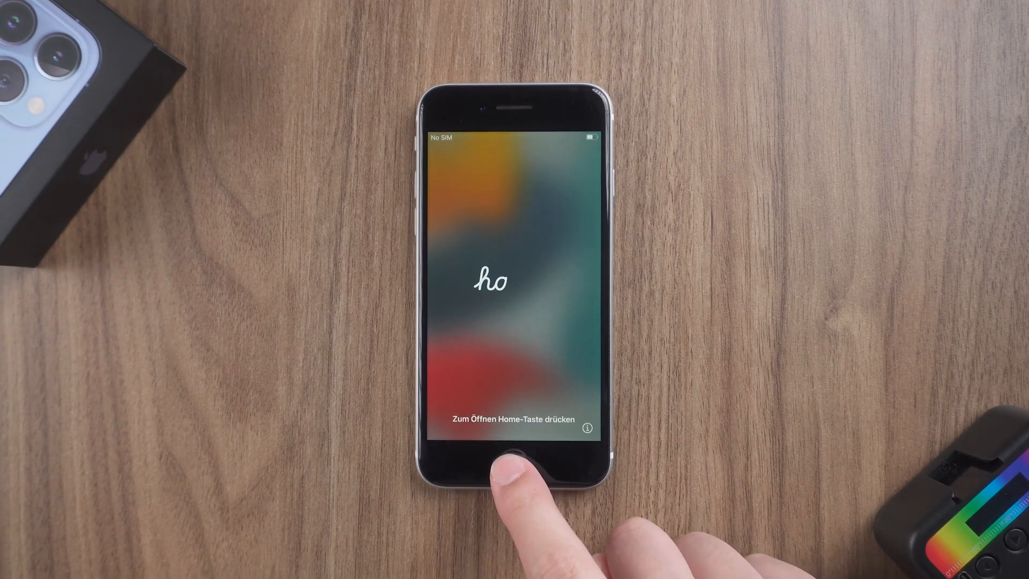
{"action": "left_click", "coordinate": [514, 459]}
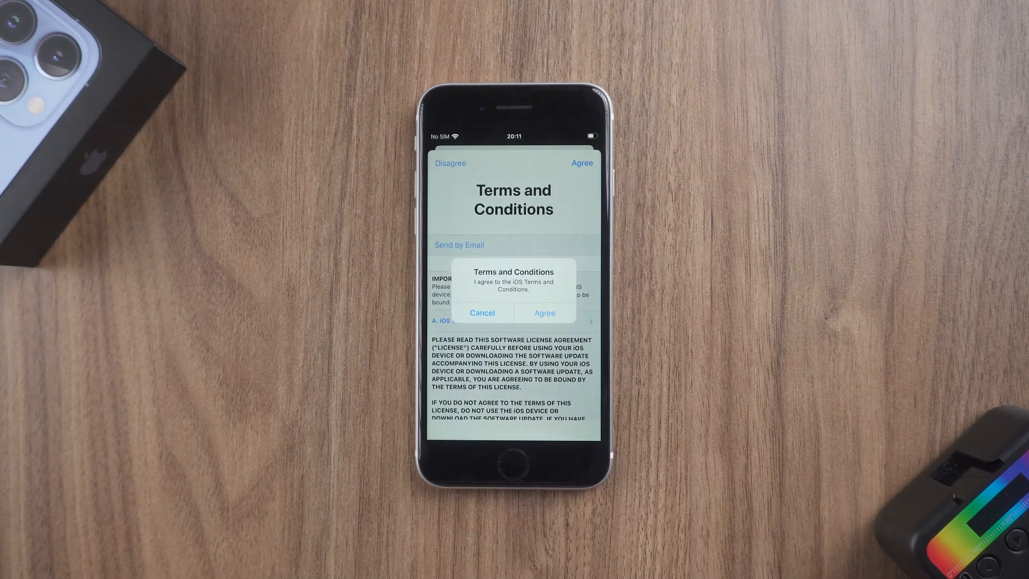
{"action": "left_click", "coordinate": [544, 313]}
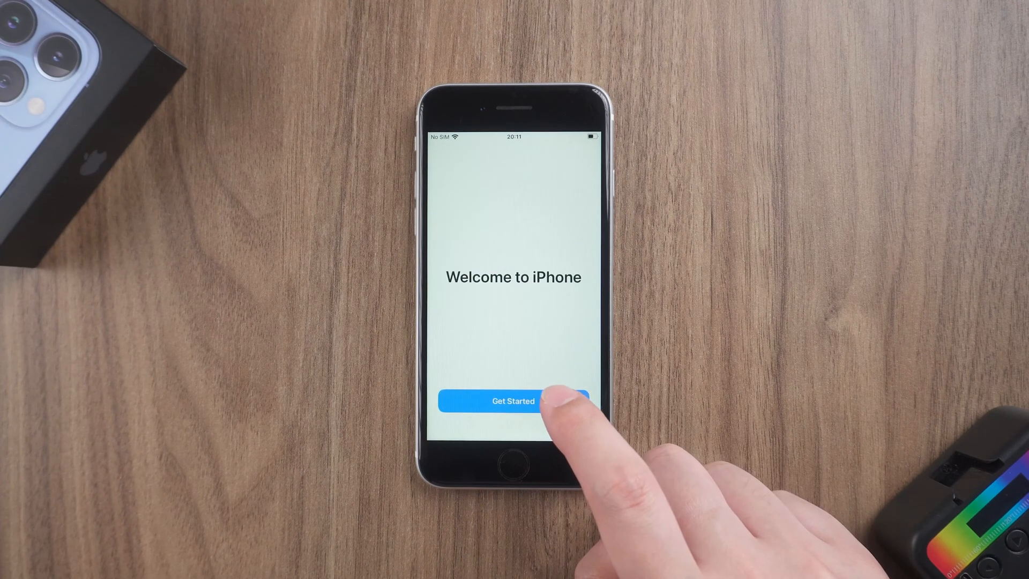
{"action": "left_click", "coordinate": [513, 401]}
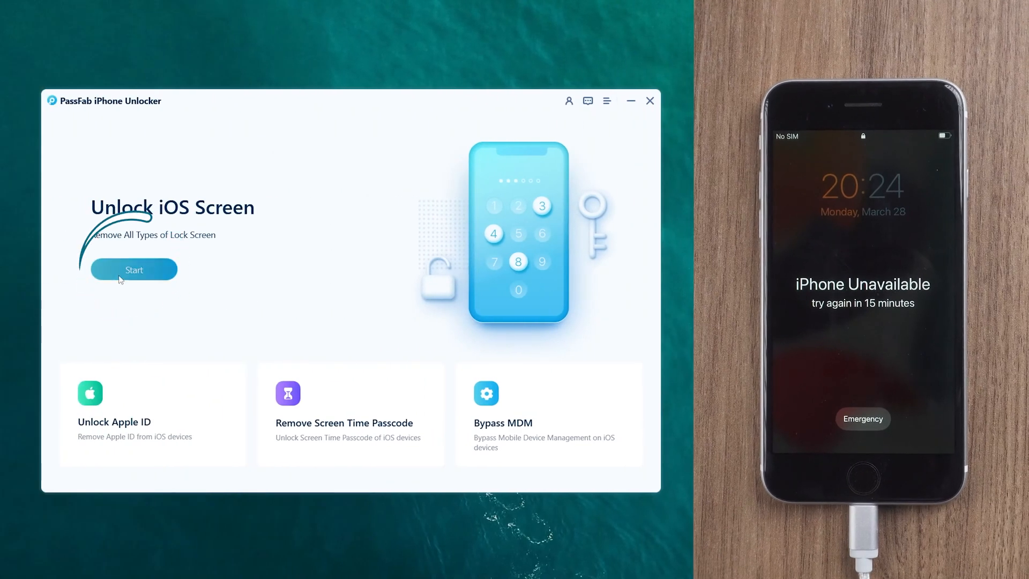
Step: Start Unlock iOS Screen and accept the disclaimer to reach the firmware page
{"action": "left_click", "coordinate": [134, 269]}
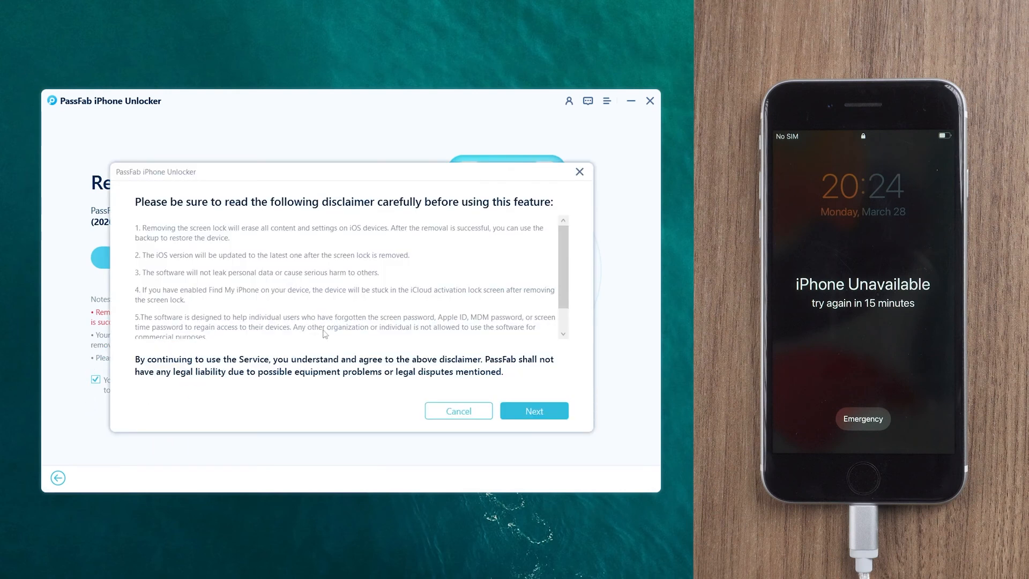
{"action": "scroll", "scroll_direction": "down", "scroll_amount": 3}
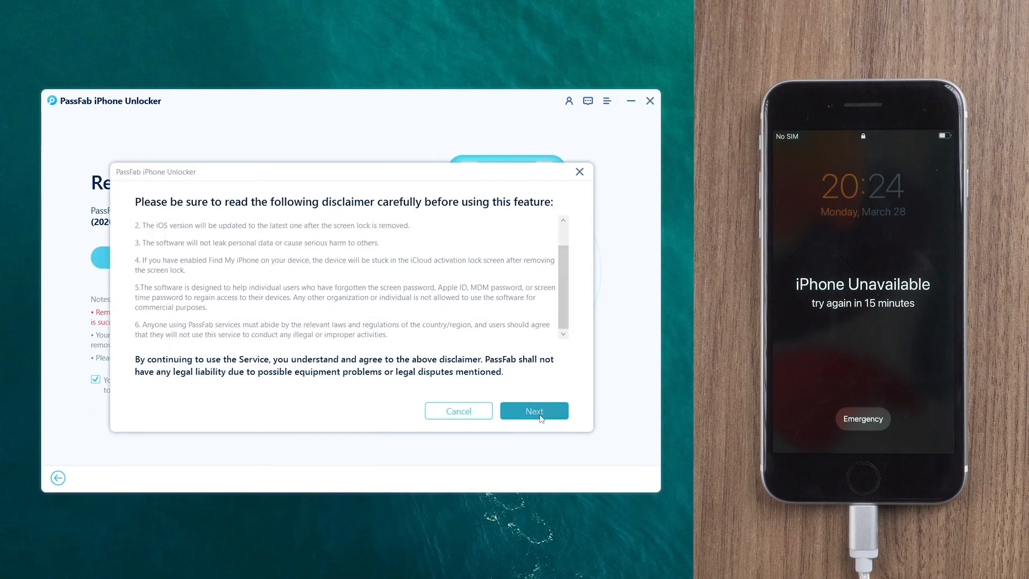
{"action": "left_click", "coordinate": [534, 411]}
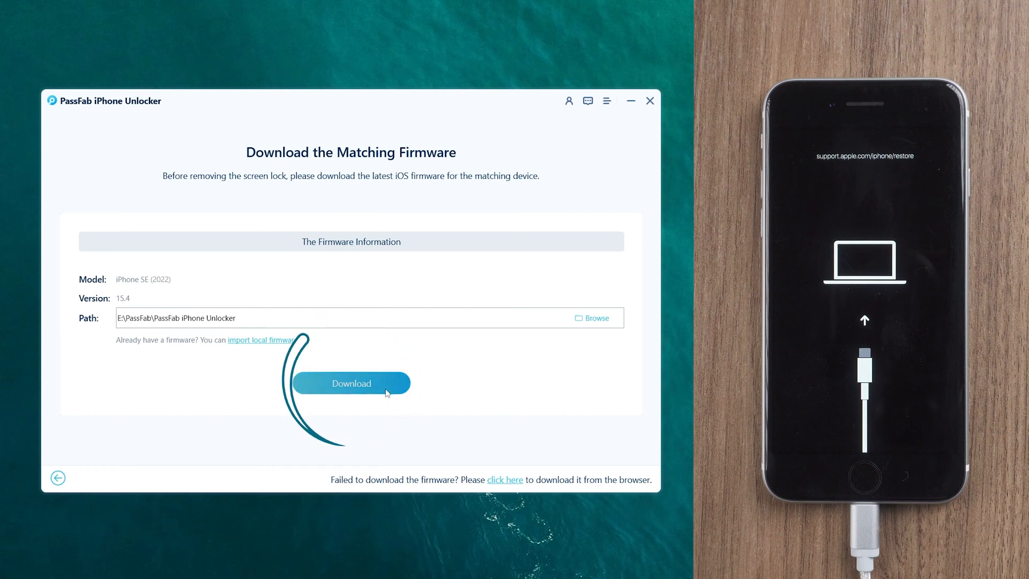
Step: Download the iOS 15.4 firmware for the iPhone SE (2022) and start removing the screen lock
{"action": "left_click", "coordinate": [351, 383]}
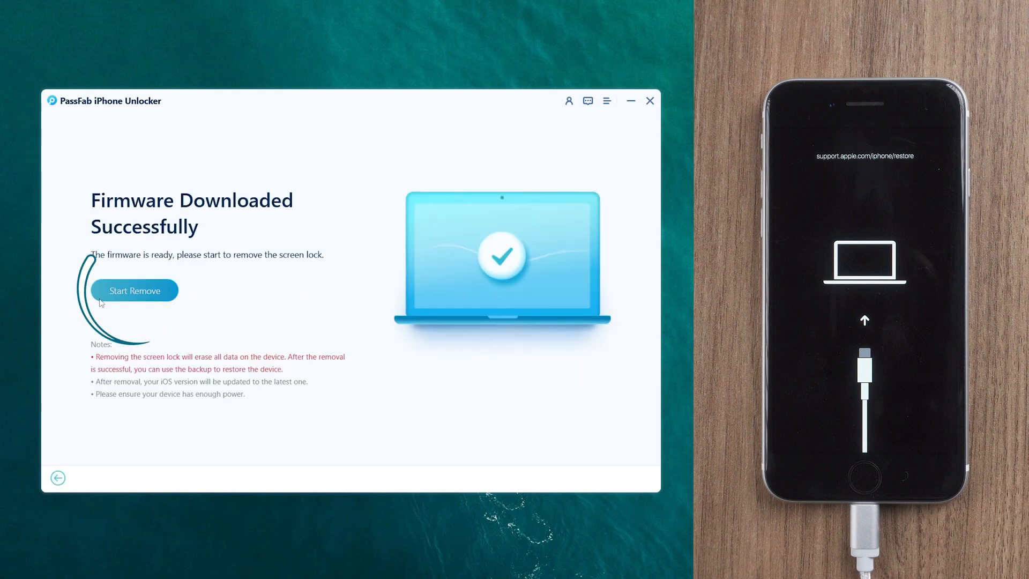
{"action": "left_click", "coordinate": [134, 290]}
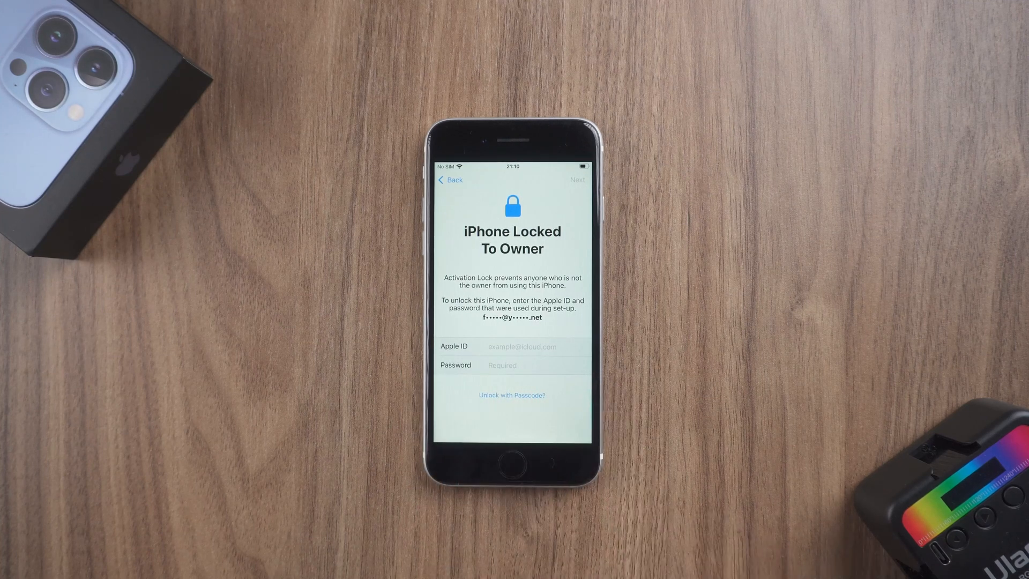
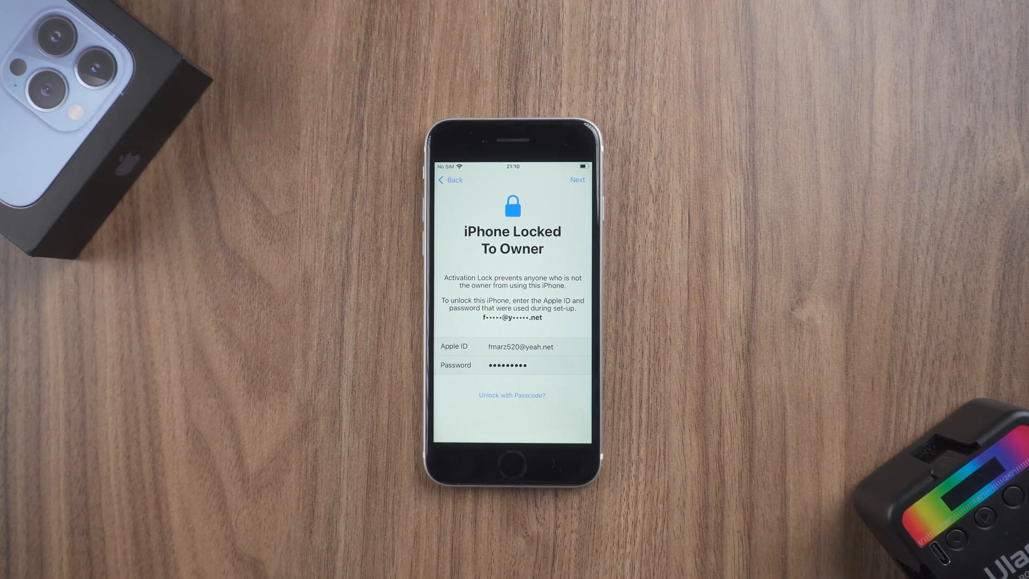
{"action": "left_click", "coordinate": [576, 180]}
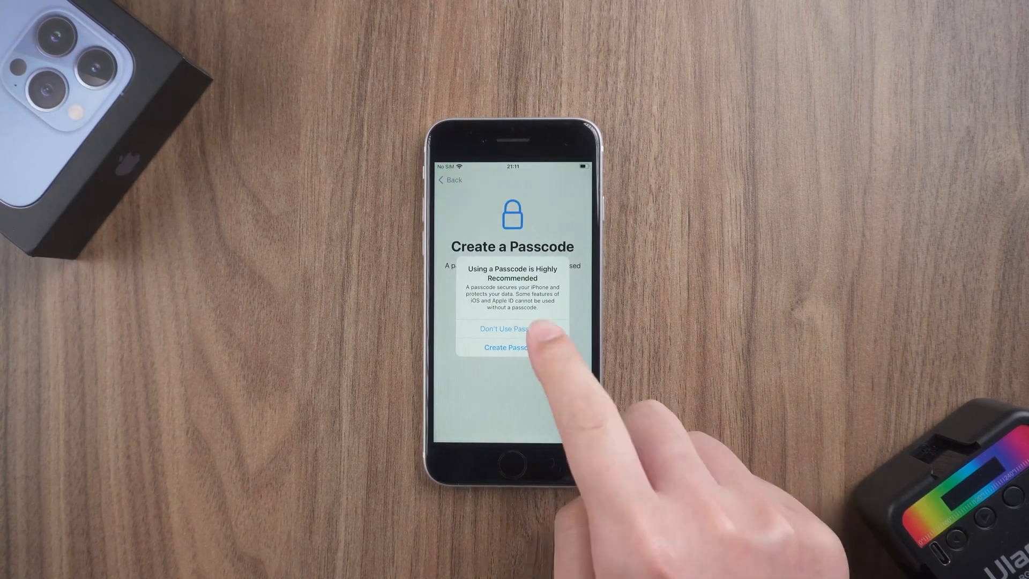
{"action": "left_click", "coordinate": [506, 329]}
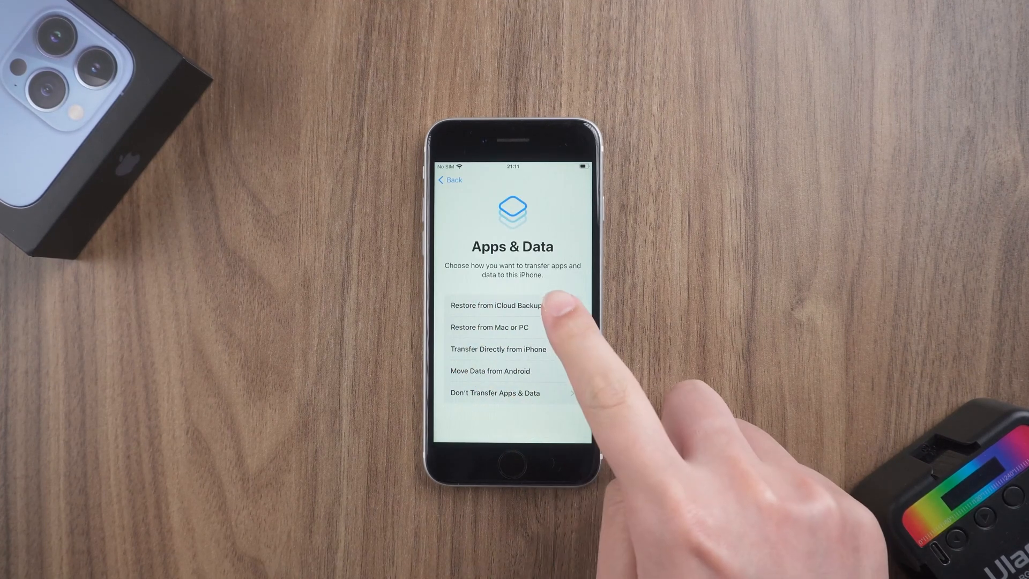
Step: Restore apps and data from iCloud backup, agree to the terms and continue setup
{"action": "left_click", "coordinate": [496, 305]}
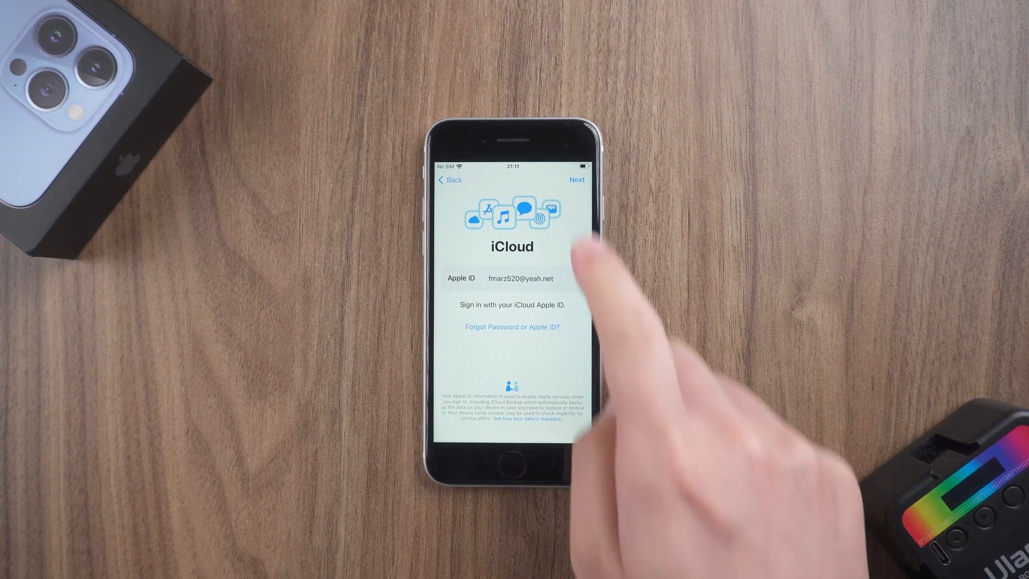
{"action": "left_click", "coordinate": [576, 180]}
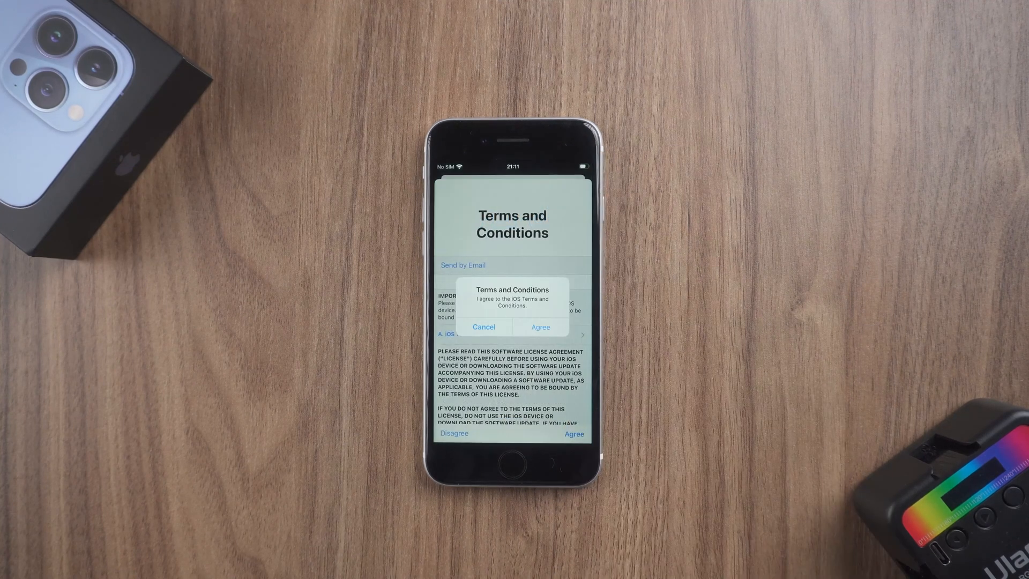
{"action": "left_click", "coordinate": [540, 327]}
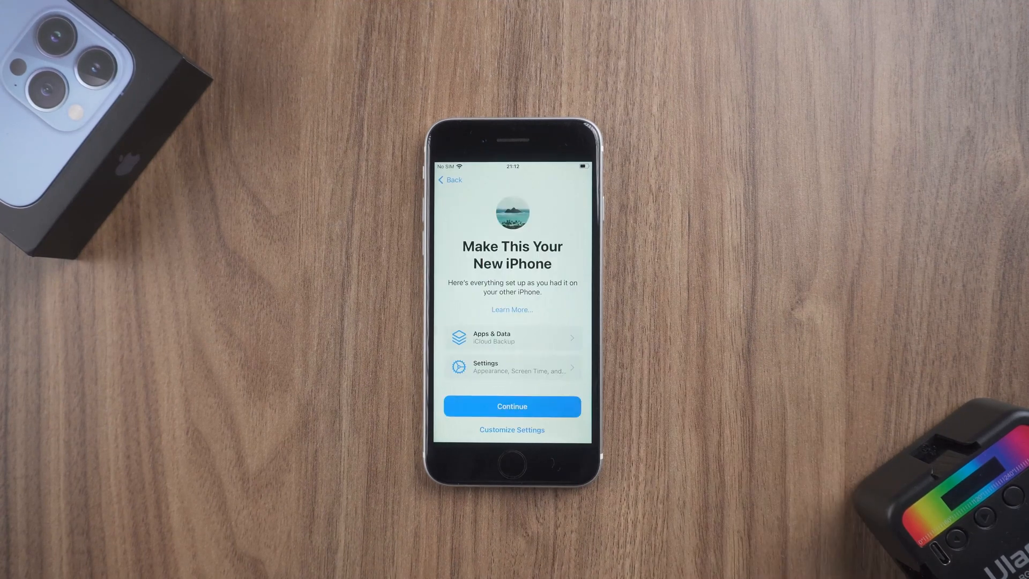
{"action": "left_click", "coordinate": [512, 406]}
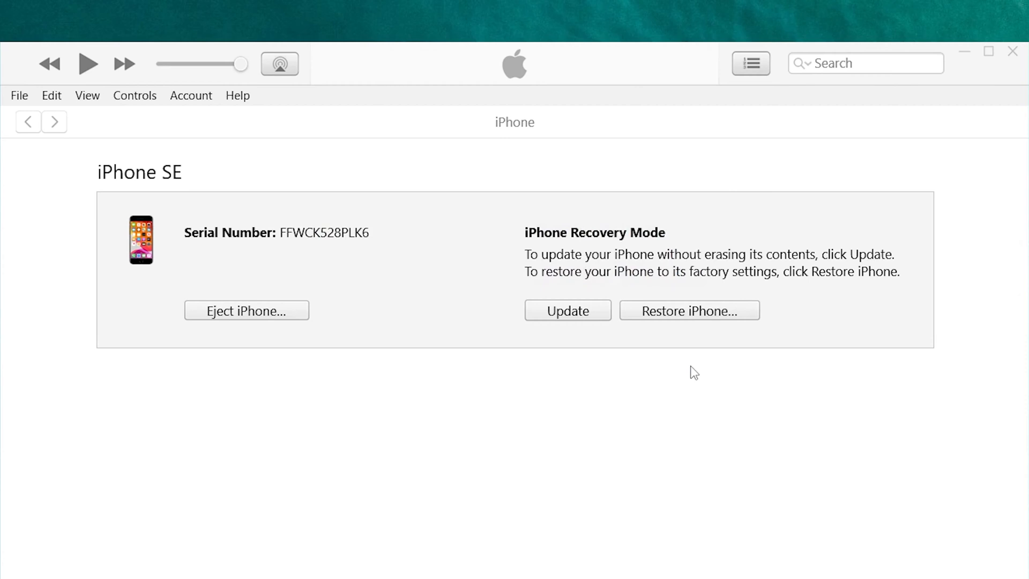
Step: Restore the iPhone SE to factory settings, accepting the license so iOS starts downloading
{"action": "left_click", "coordinate": [567, 310]}
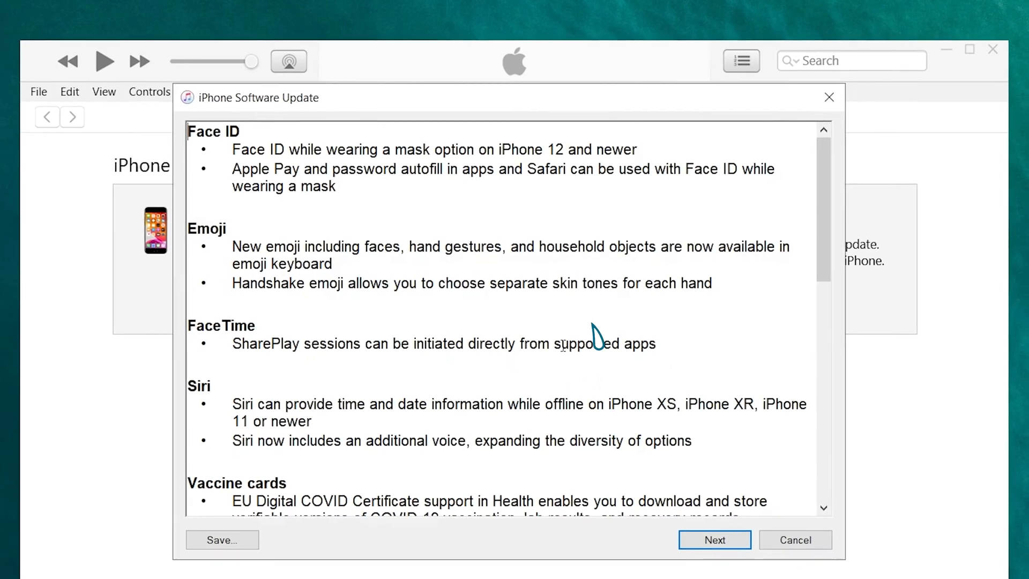
{"action": "left_click", "coordinate": [715, 540]}
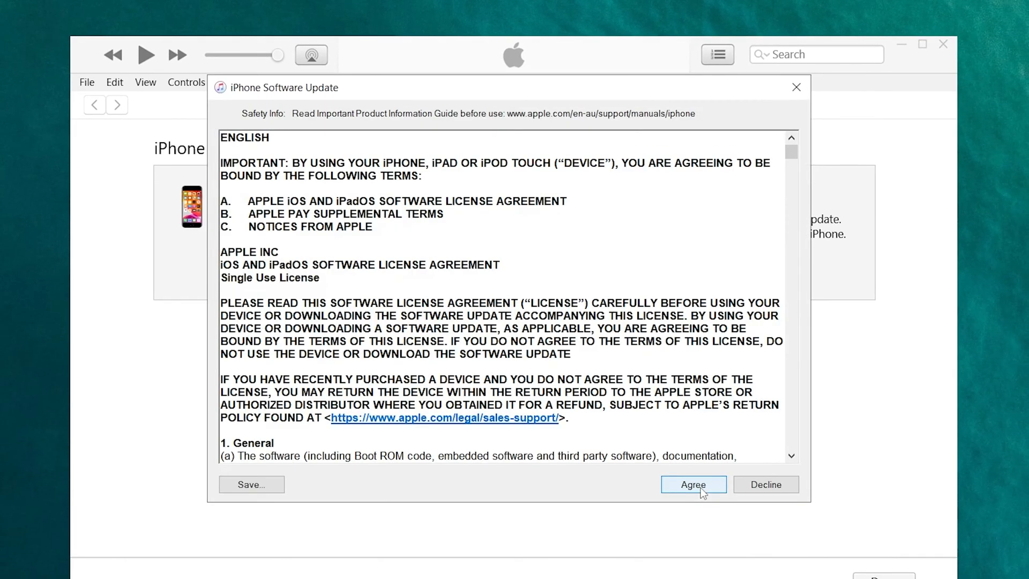
{"action": "left_click", "coordinate": [693, 484]}
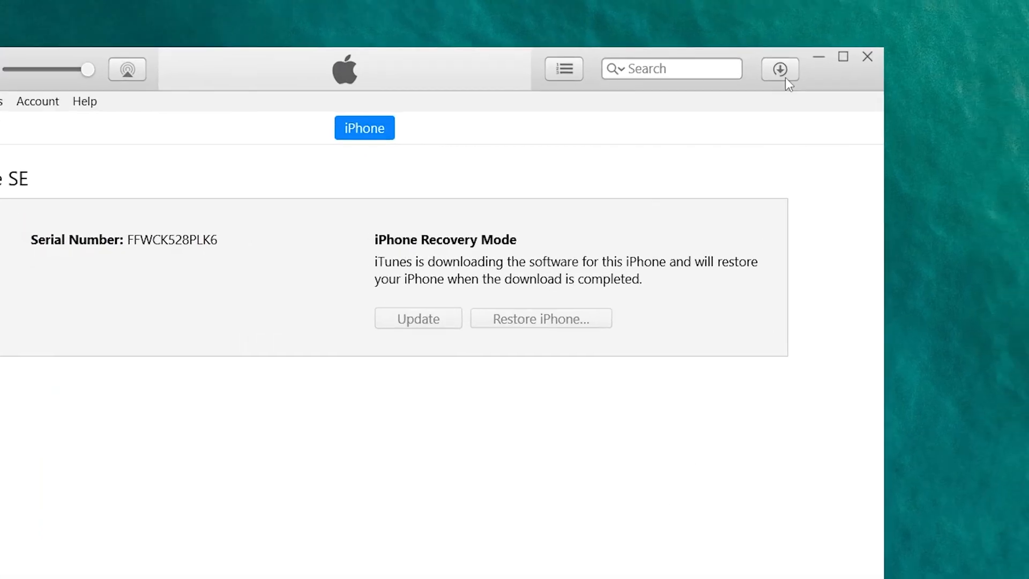
{"action": "left_click", "coordinate": [780, 68]}
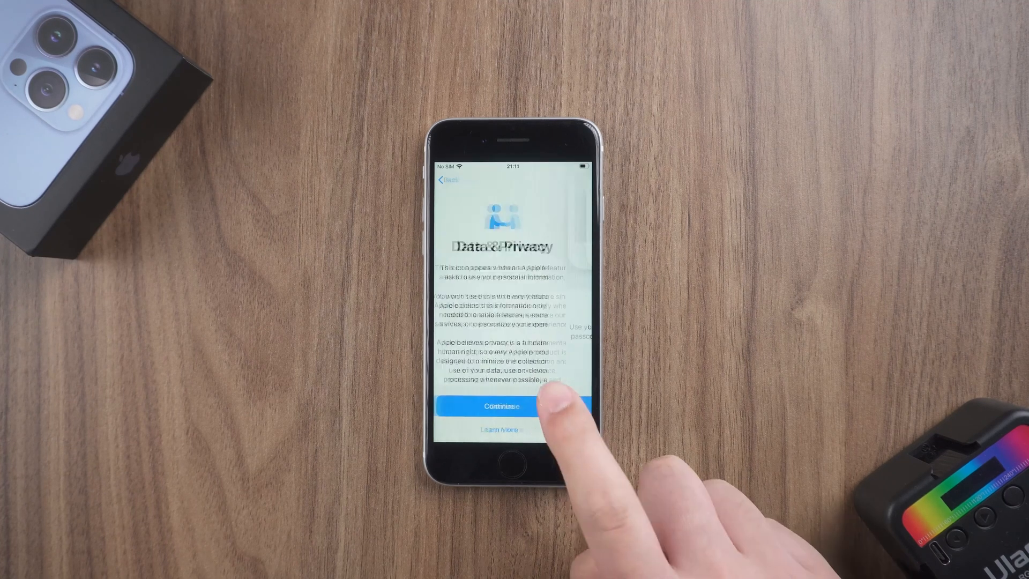
Step: Continue past the Data & Privacy notice to reach the home screen
{"action": "left_click", "coordinate": [501, 406]}
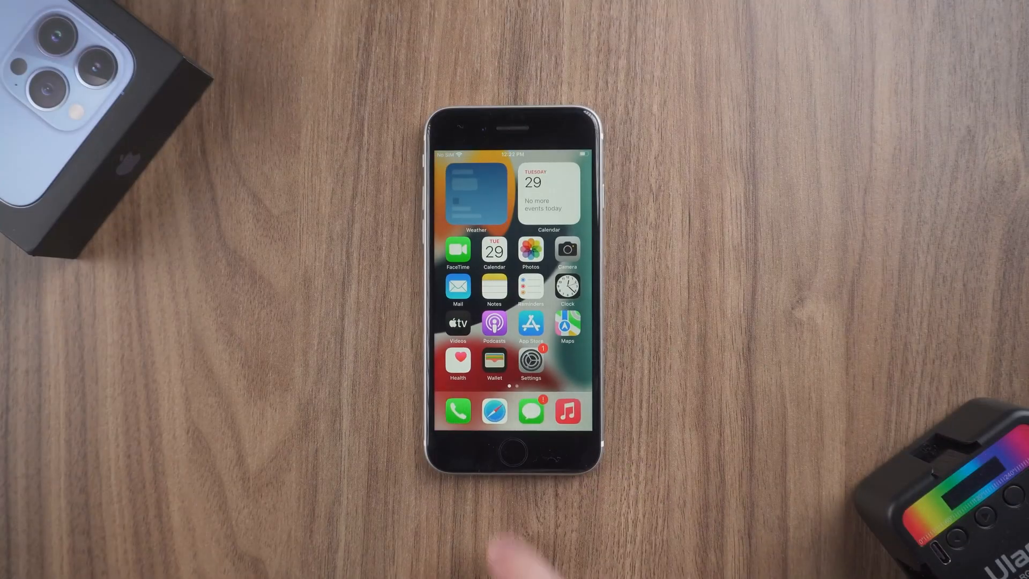